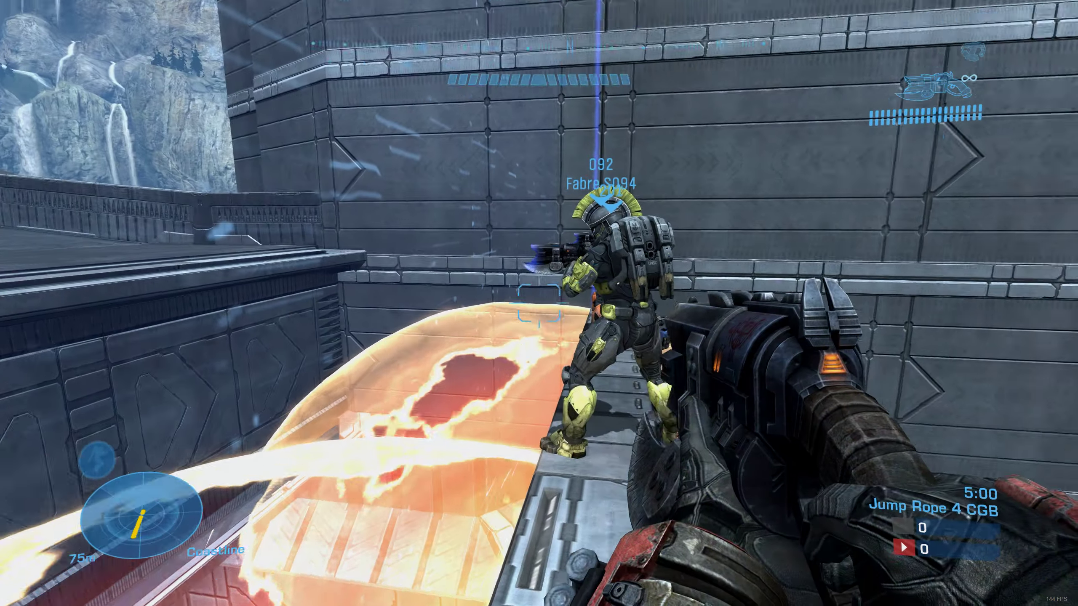
pyautogui.moveTo(539, 303)
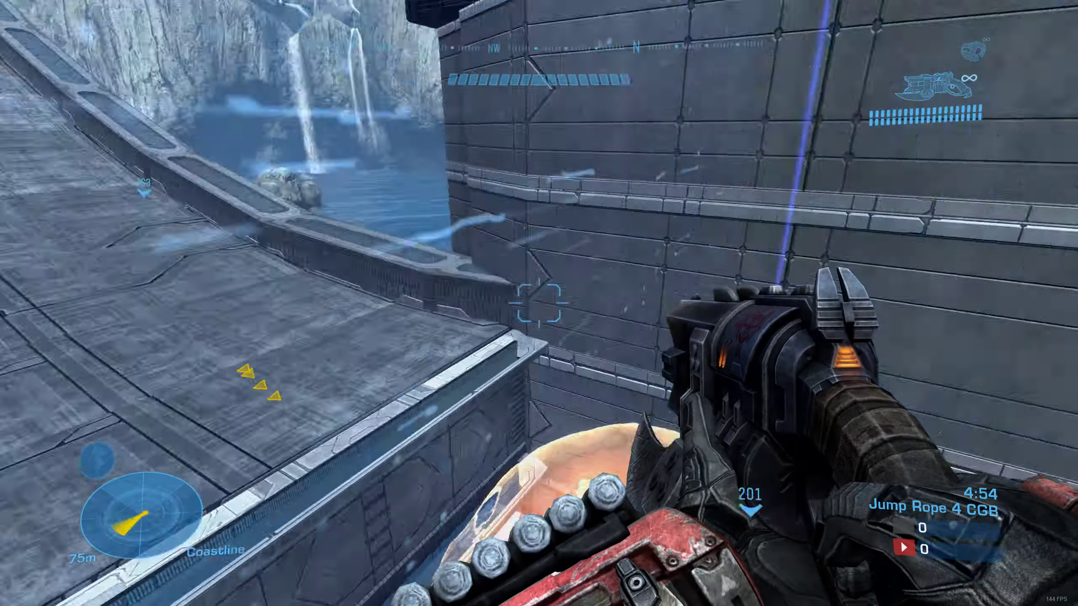
pyautogui.moveTo(538, 303)
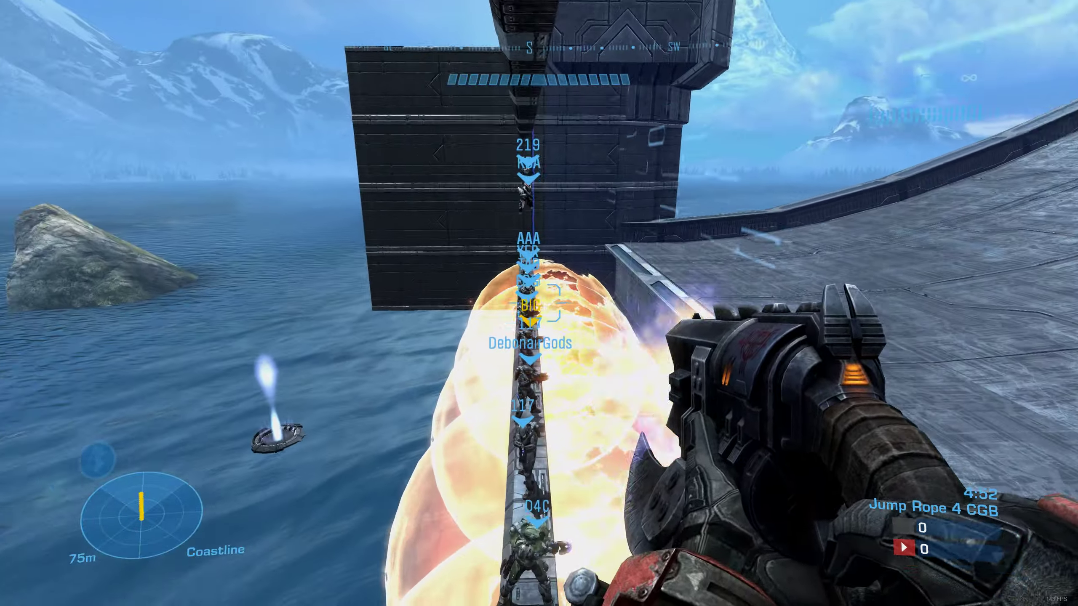